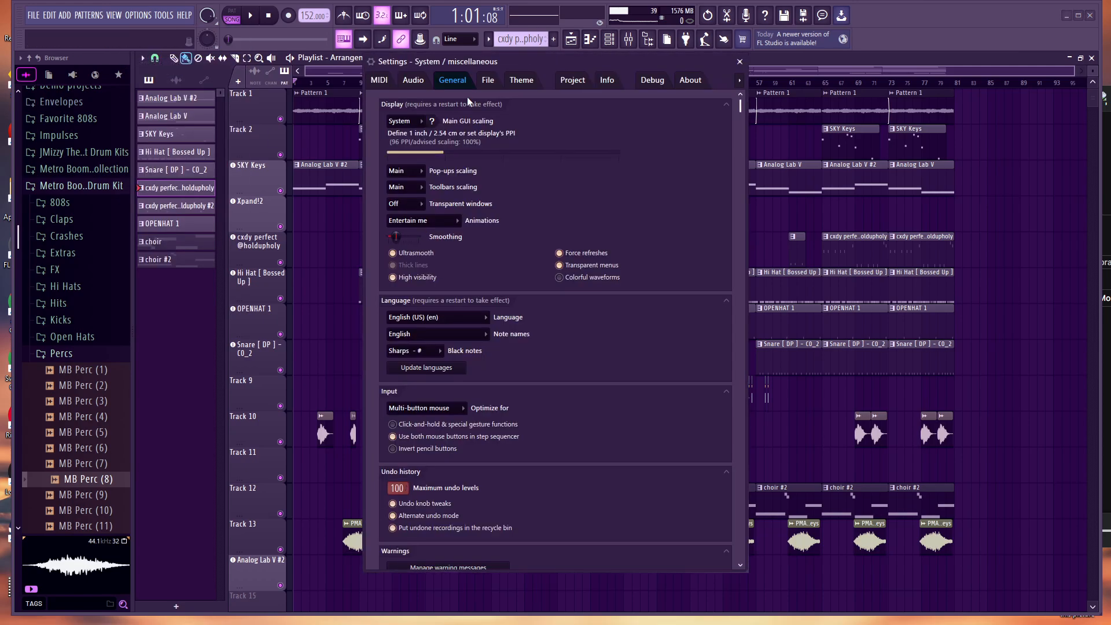
- Read the project's 2 hours 12 minutes total time on the Info tab, then close settings
left_click(606, 79)
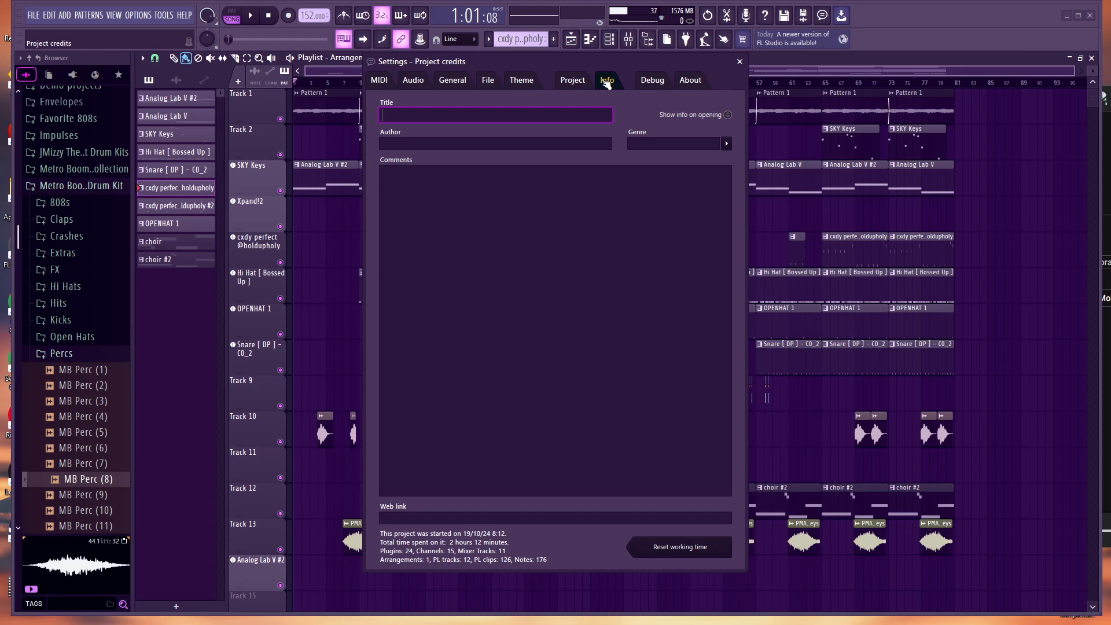
left_click(739, 61)
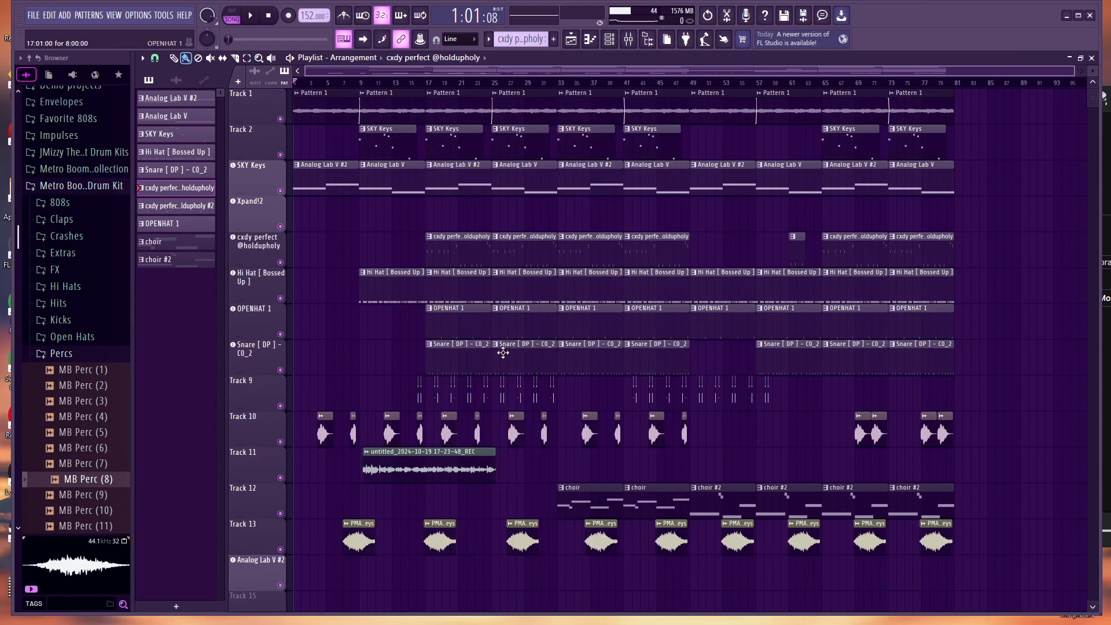